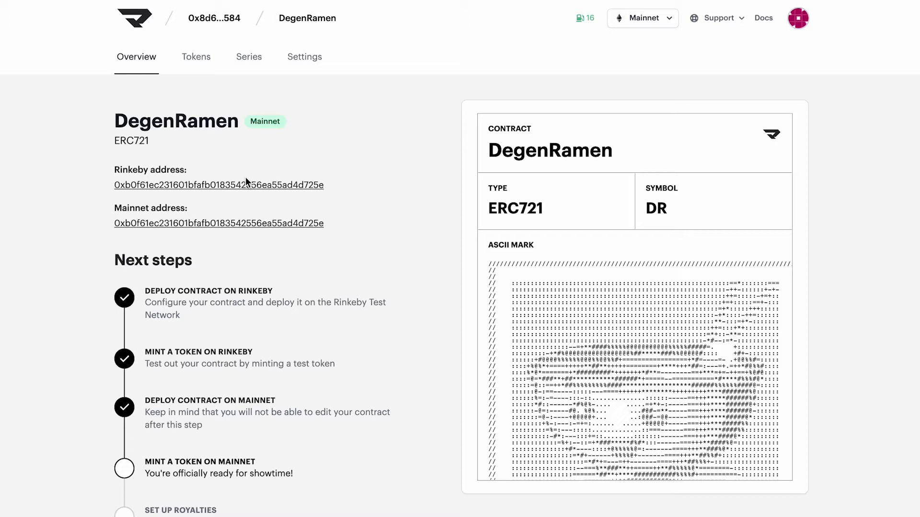
mouse_move(240, 169)
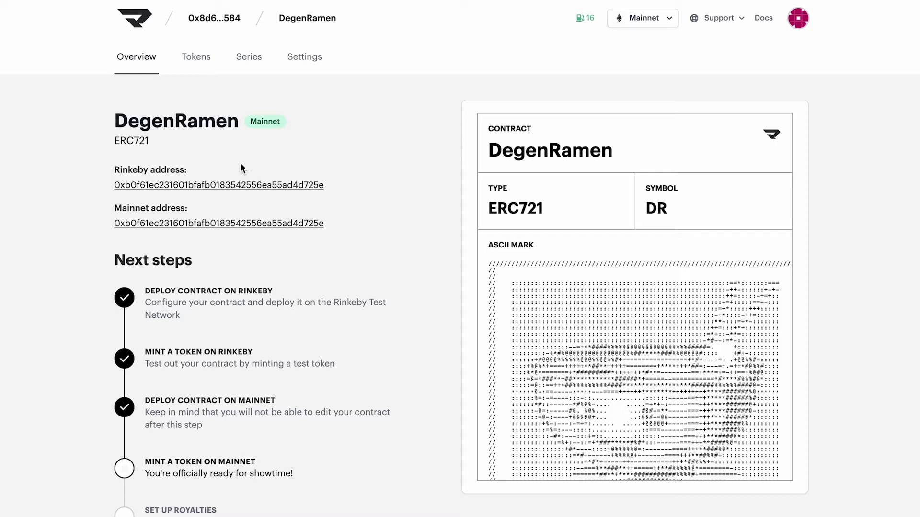
Step: Open the saved DegenRamen token from the 'Mint a token on Mainnet' step
left_click(196, 57)
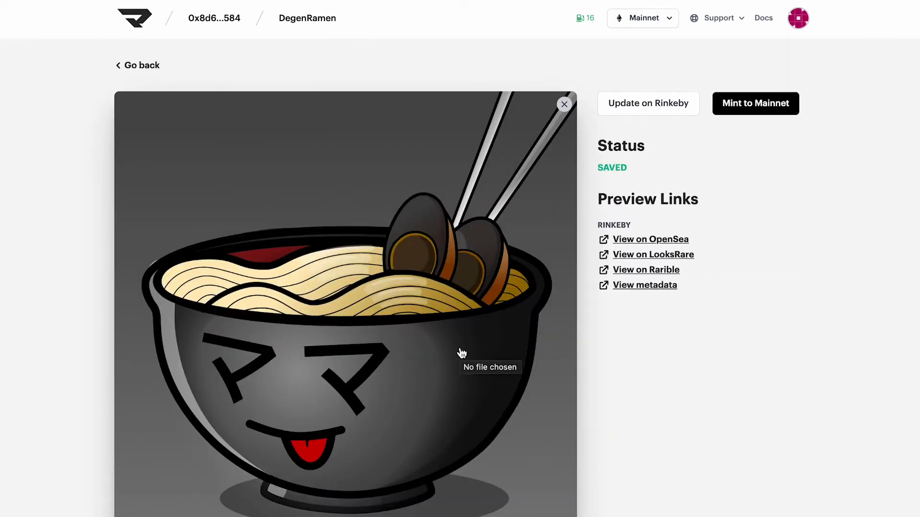
scroll("down", 3)
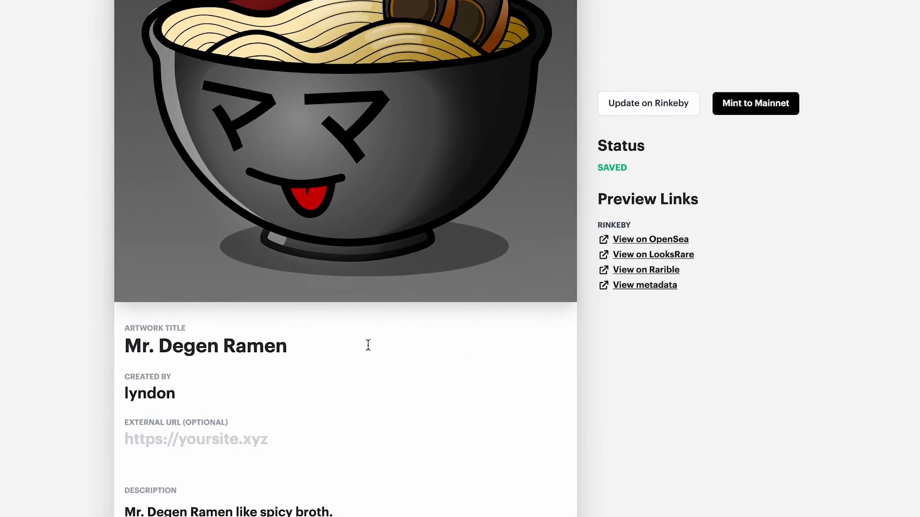
scroll("down", 3)
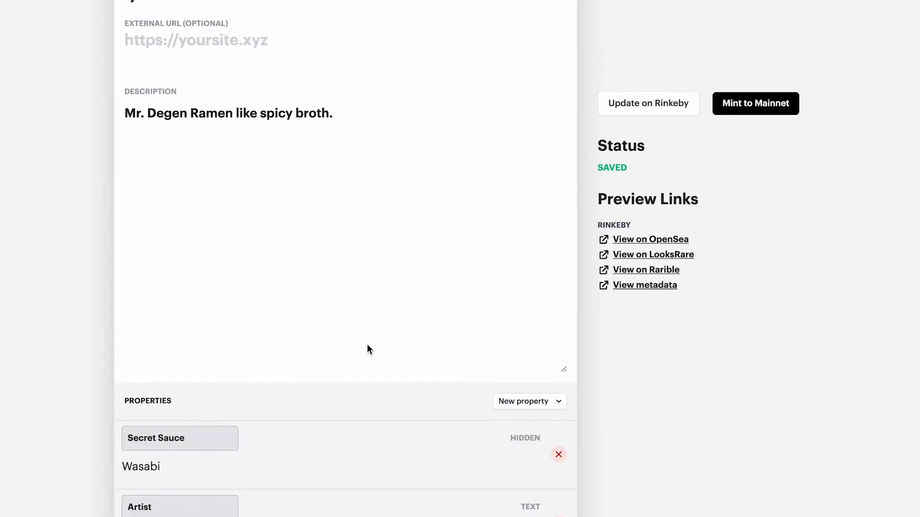
scroll("down", 3)
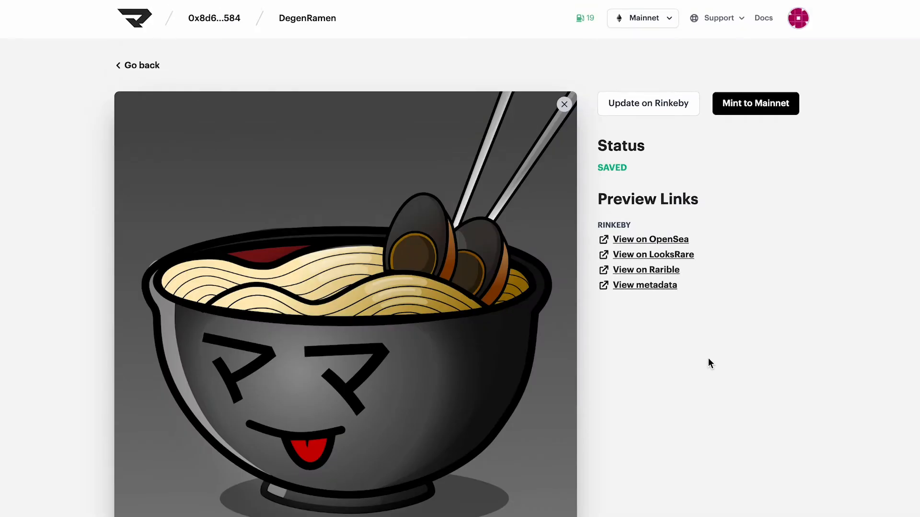
mouse_move(814, 97)
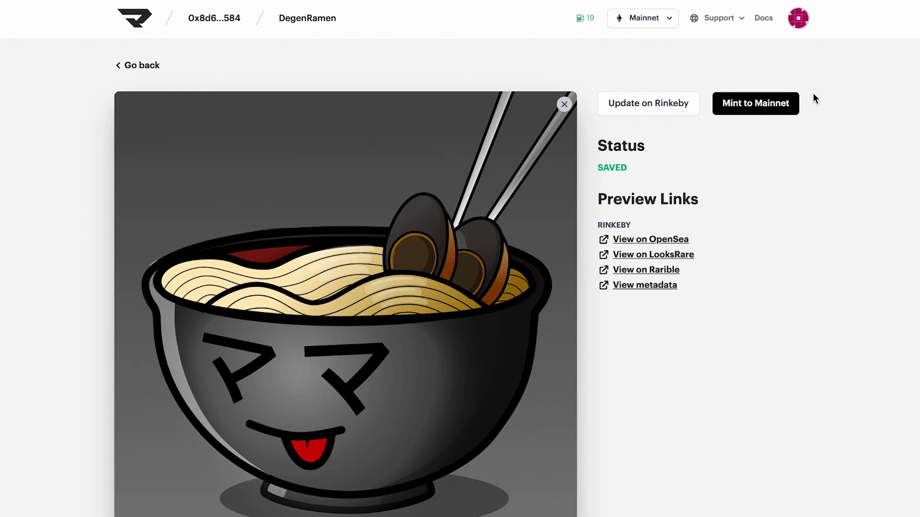
Step: Mint Mr. Degen Ramen to mainnet as 3 editions sent to Myself
left_click(755, 103)
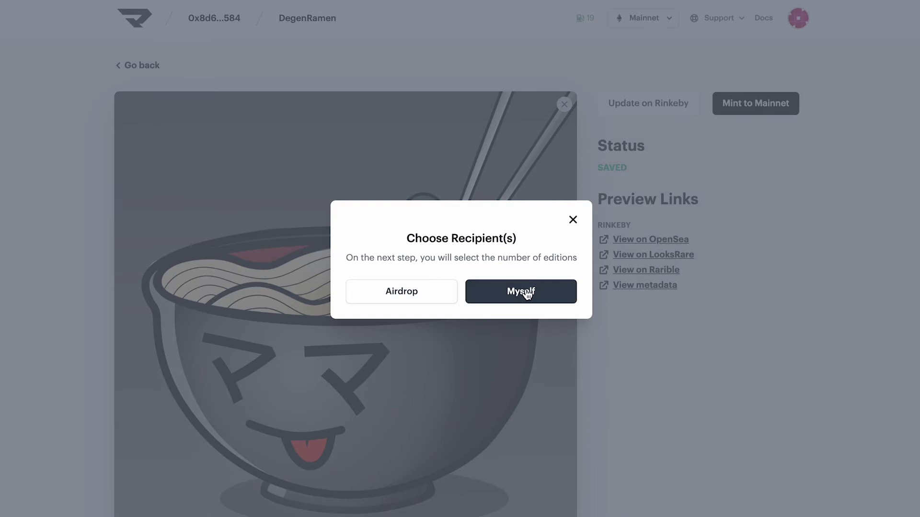
left_click(520, 292)
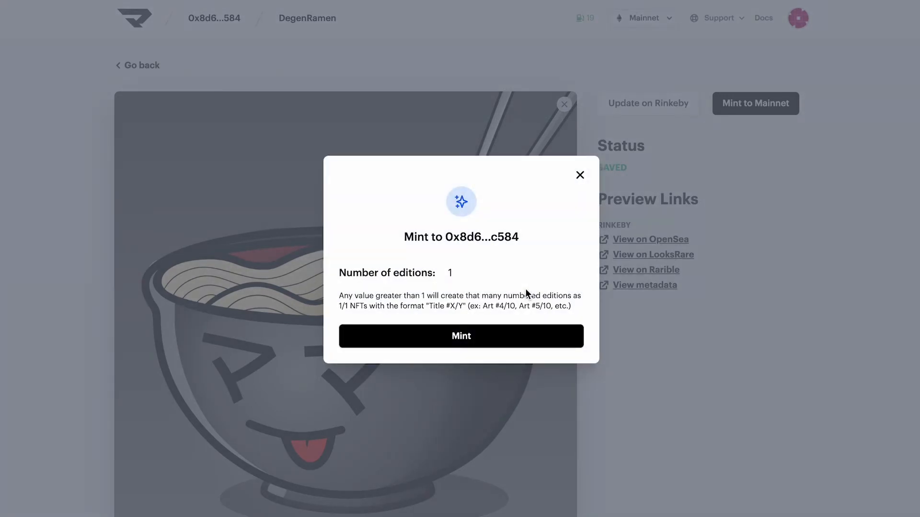
left_click(460, 272)
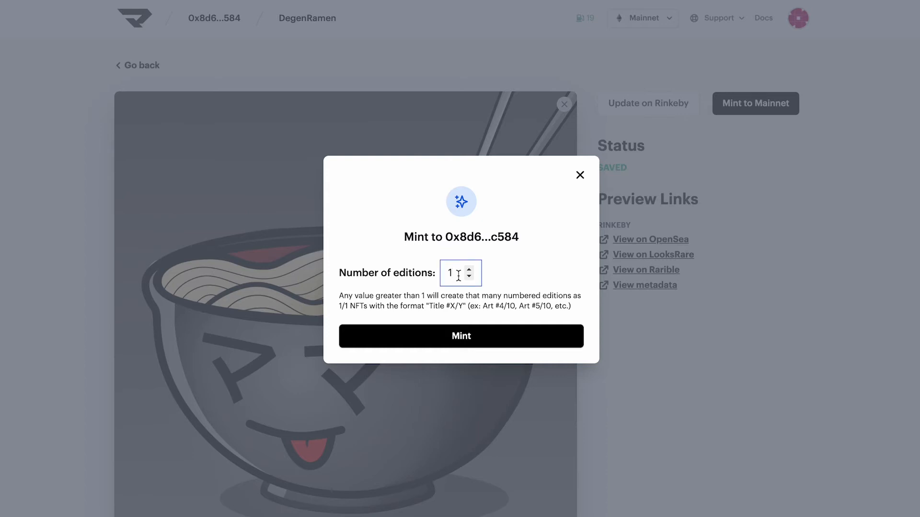
type("3")
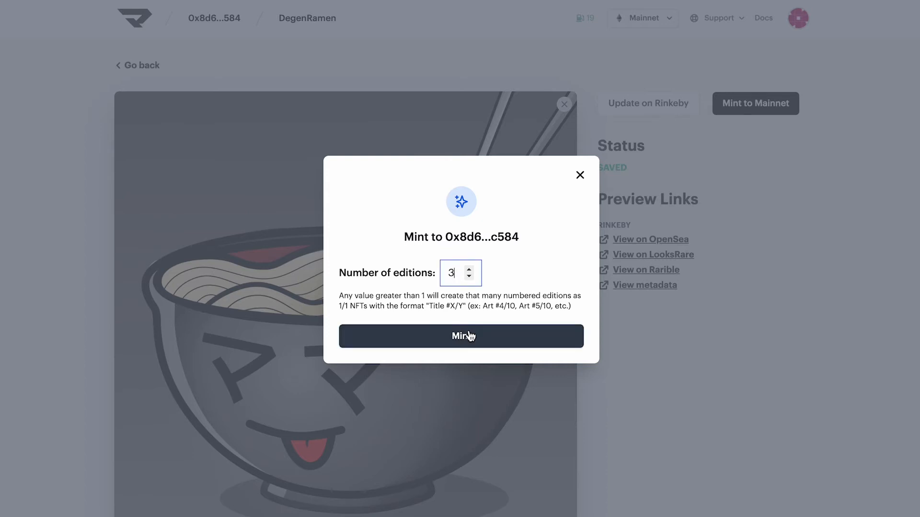
left_click(461, 335)
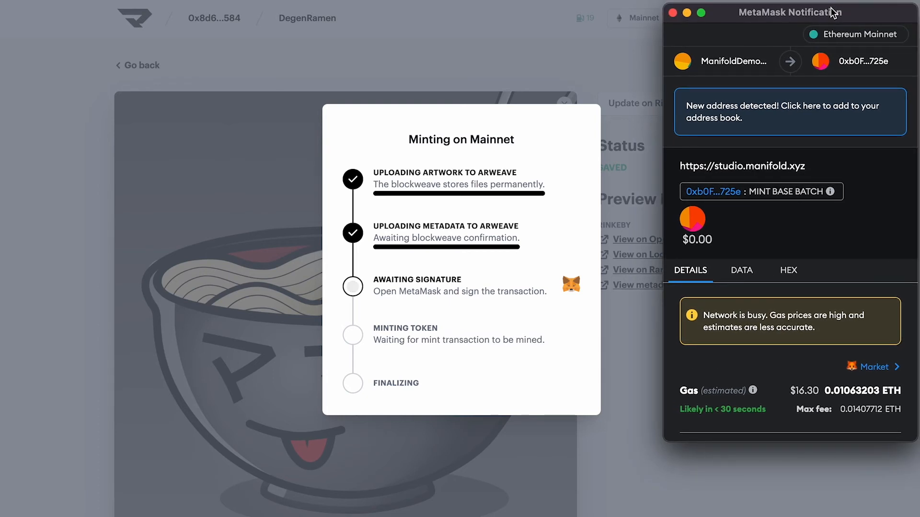
Step: Confirm the MetaMask mint transaction after reviewing the roughly $14.89 gas fee
scroll("down", 3)
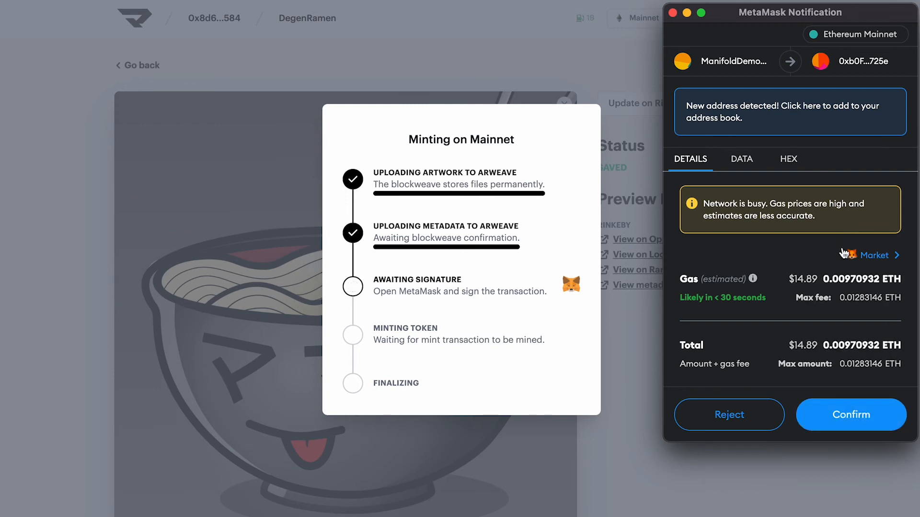
mouse_move(880, 420)
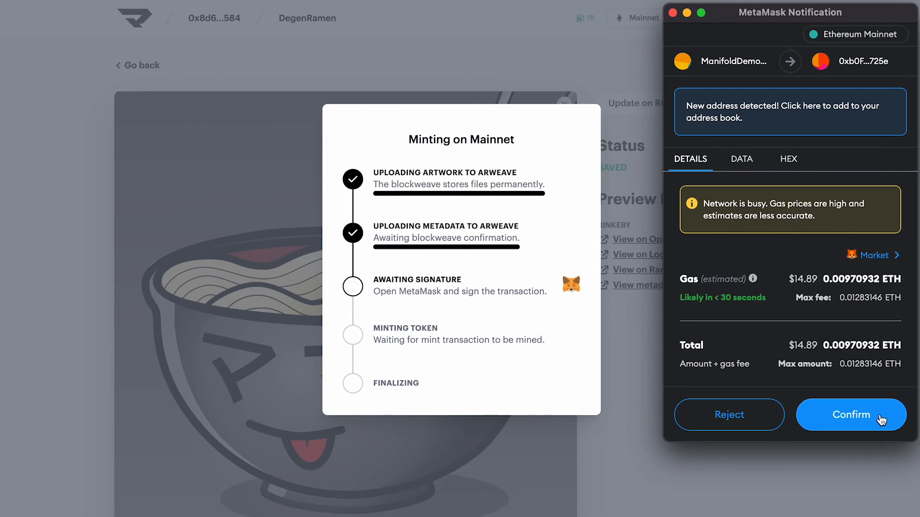
left_click(852, 415)
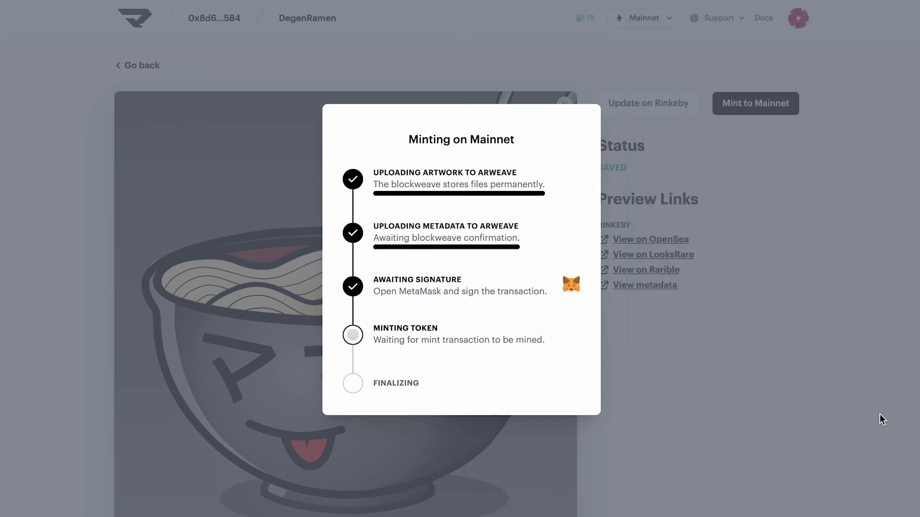